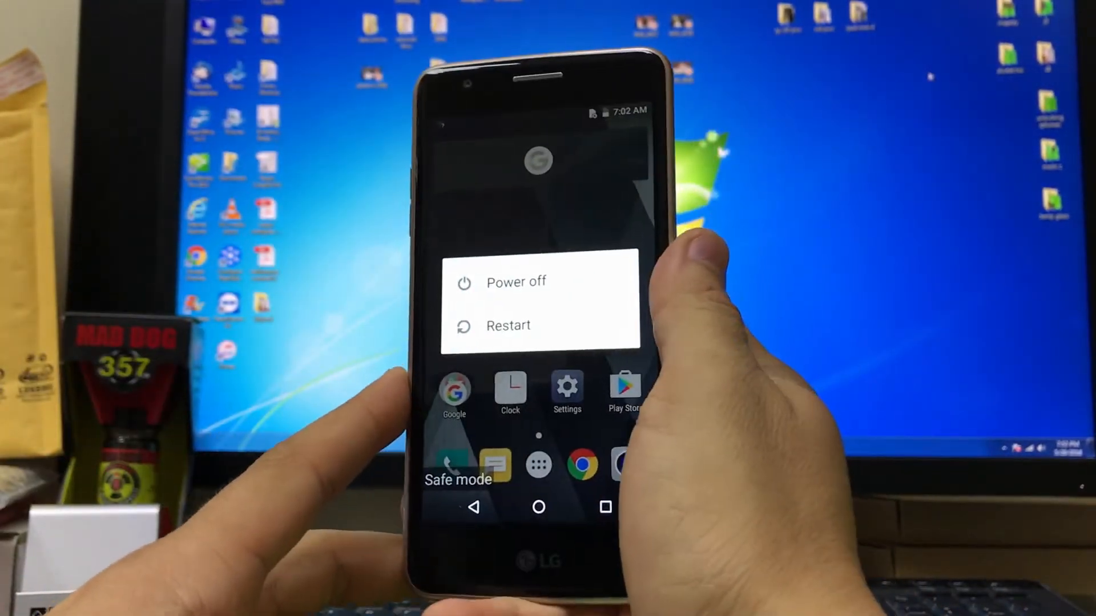
Step: Tap Restart in the power menu to bring up the restart confirmation
click(508, 325)
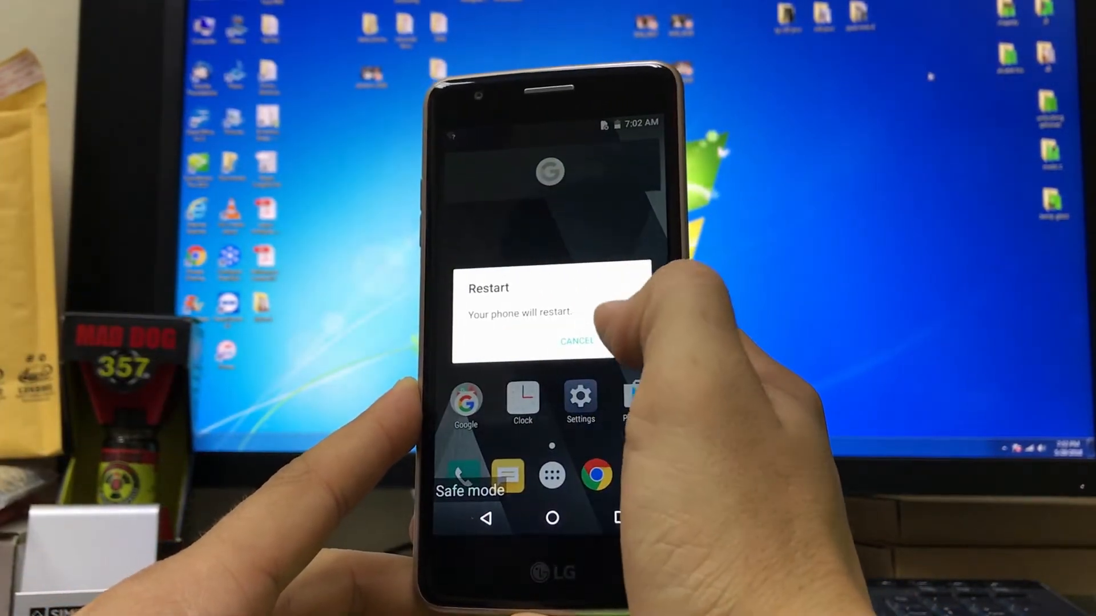